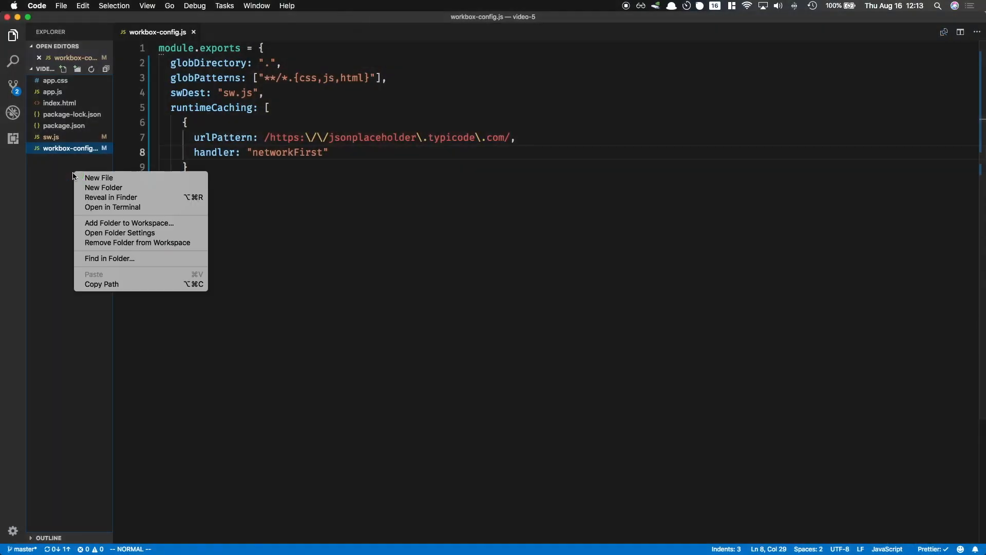
# Create a new file named src-sw.js in the project folder
pyautogui.click(99, 177)
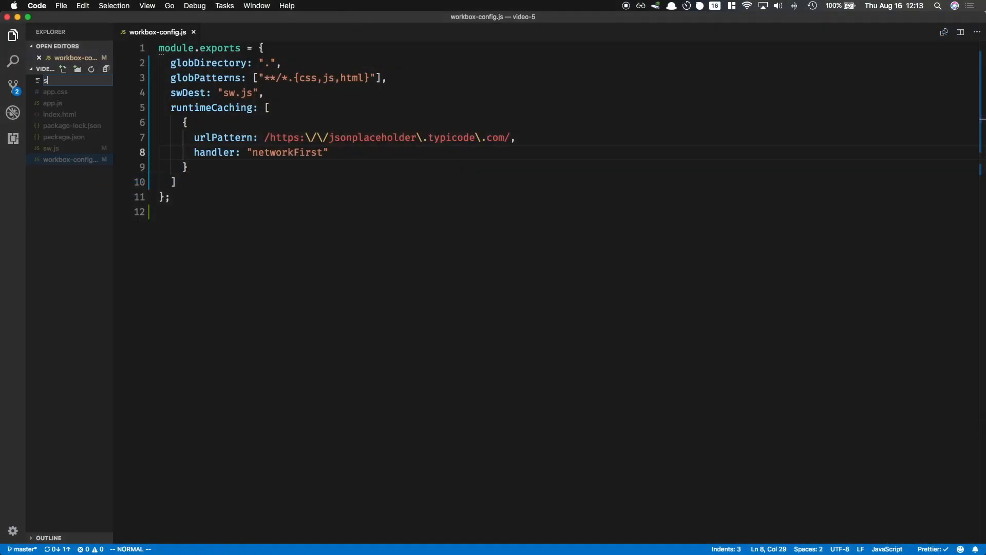
pyautogui.write('rc-sw.js')
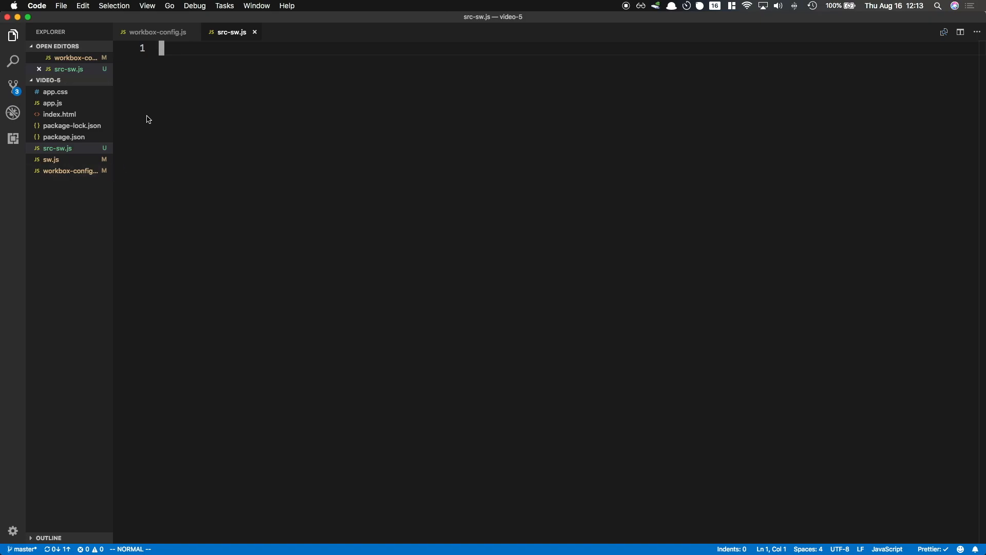
# Set swSrc: "src-sw.js" in workbox-config.js in place of the runtimeCaching block
pyautogui.click(157, 32)
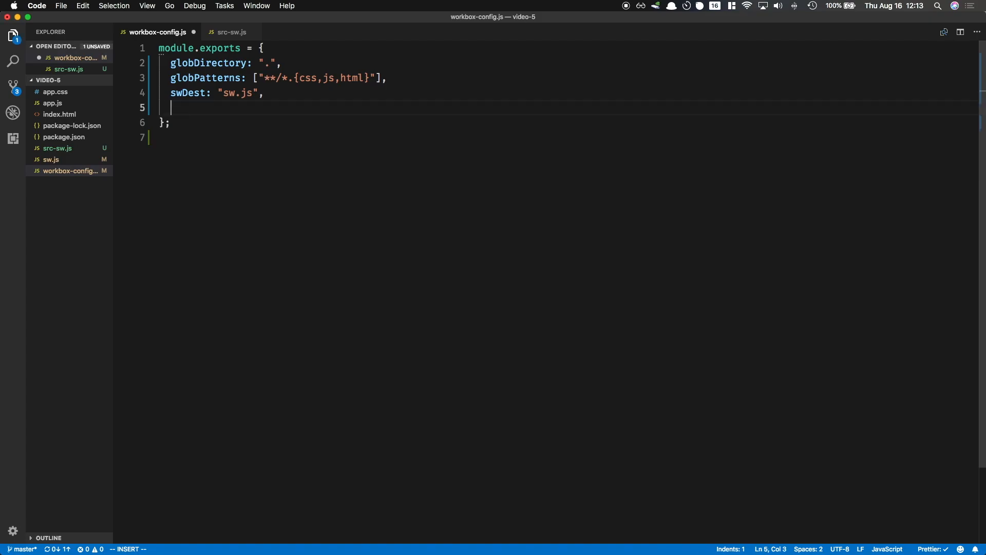
pyautogui.write('swSrc: "')
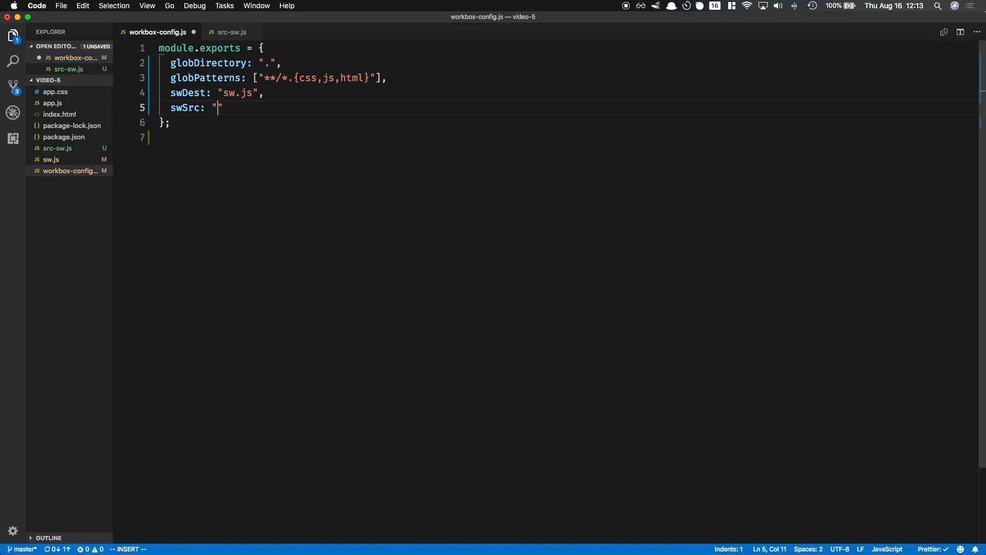
pyautogui.write('s')
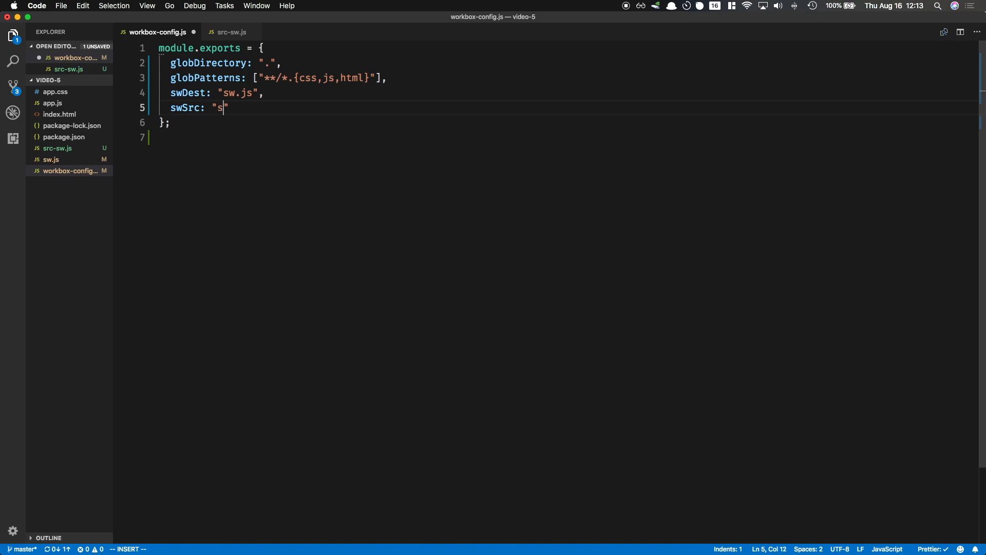
pyautogui.write('rc-sw.js')
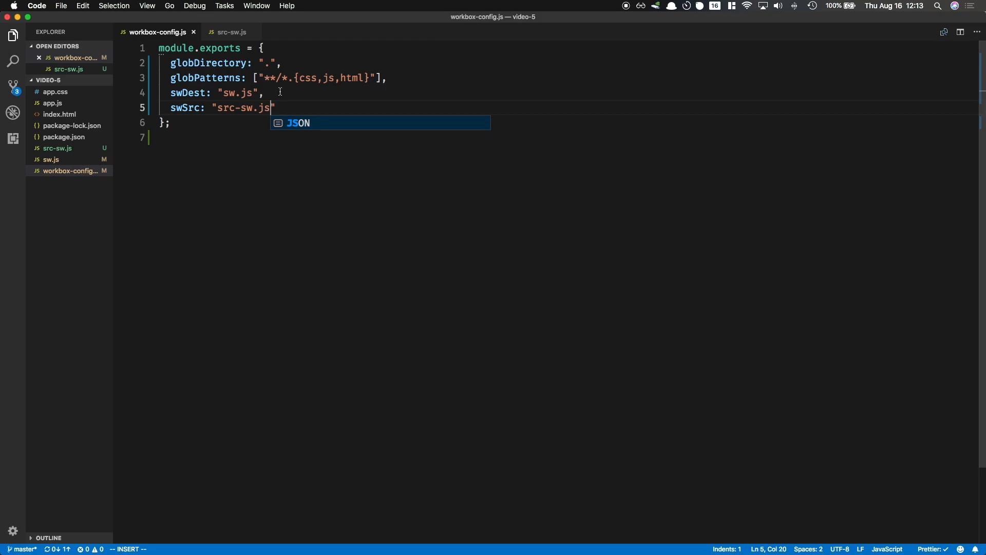
pyautogui.click(63, 148)
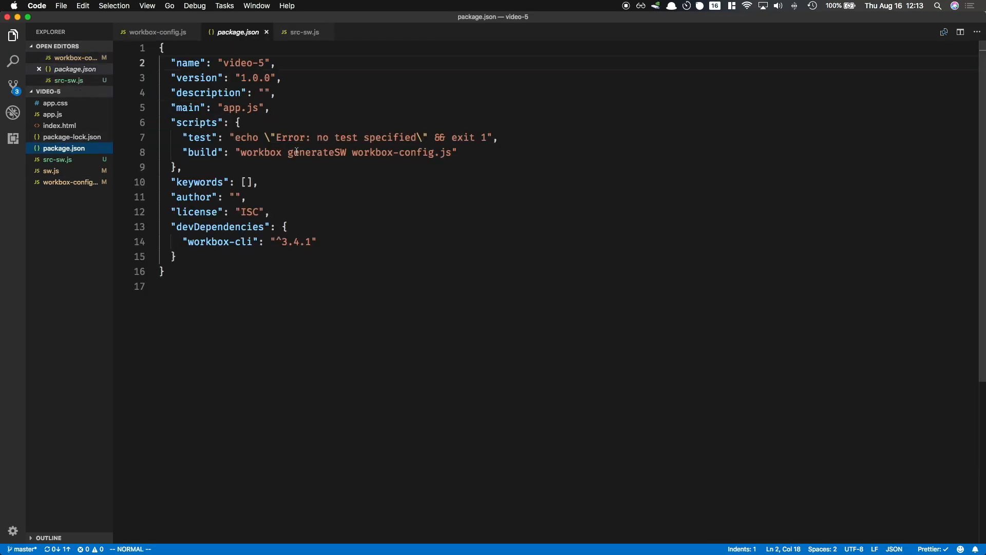
# Change the build script command from generateSW to injectManifest
pyautogui.doubleClick(317, 152)
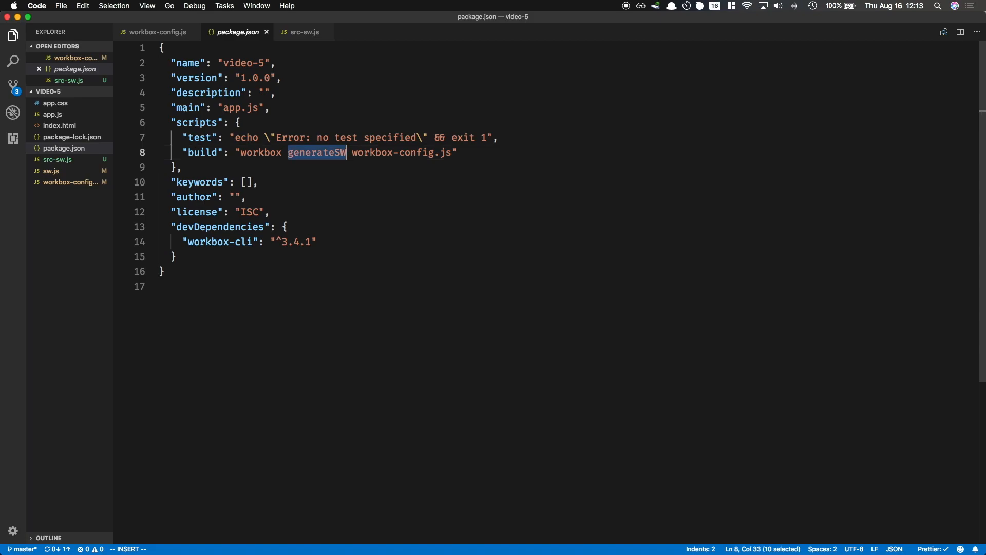
pyautogui.write('injectManifes')
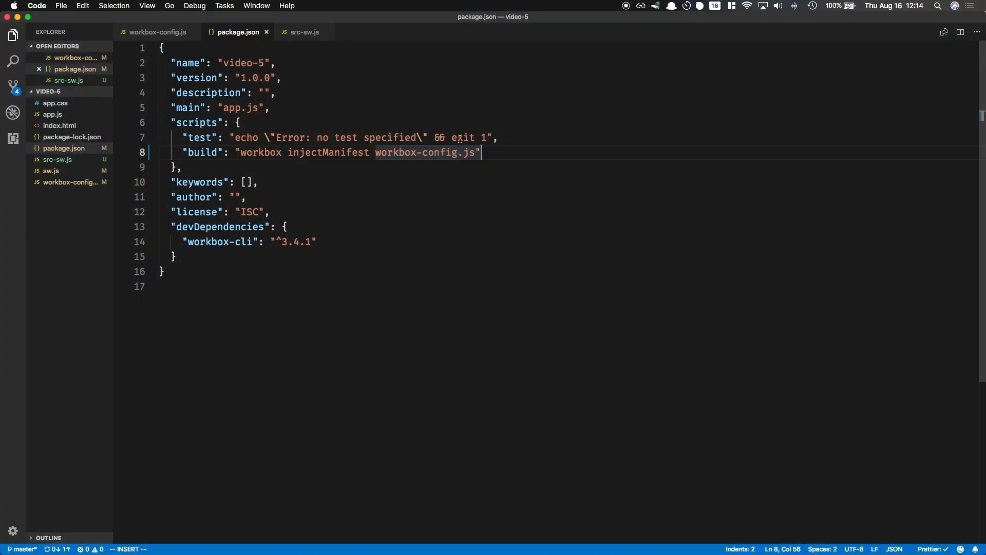
pyautogui.click(304, 32)
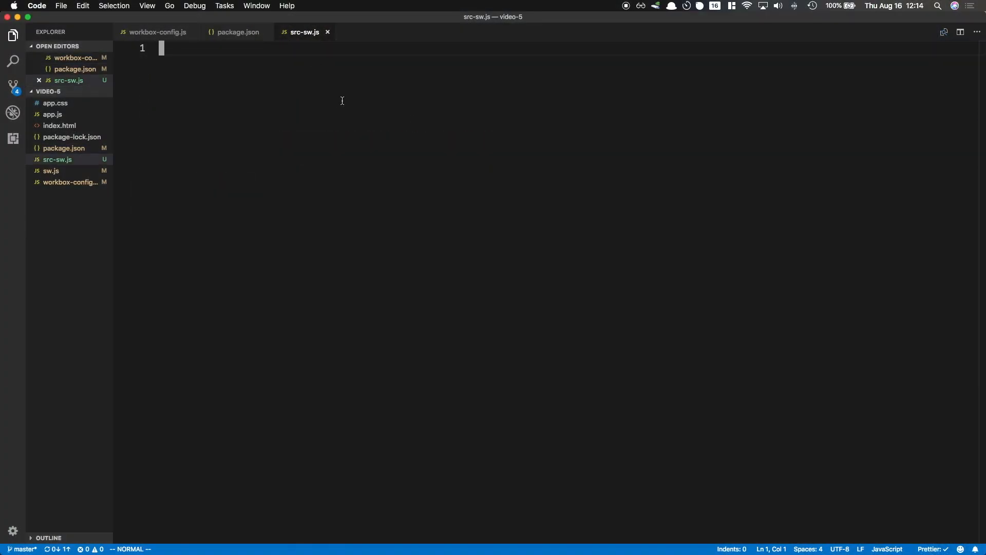
# Log "Hello from Service Worker" and point the importScripts CDN URL at Workbox 3.4.1
pyautogui.write('console.log')
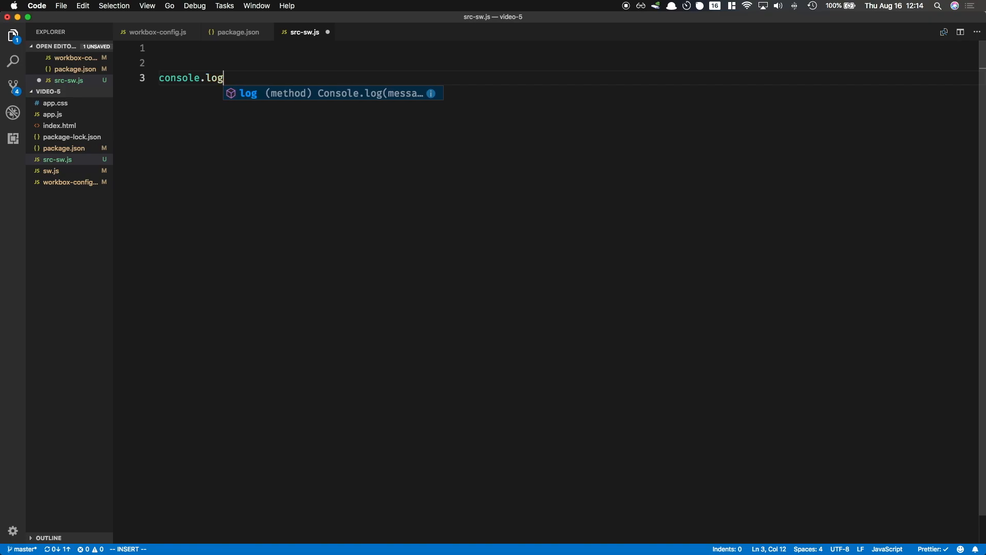
pyautogui.write('("Hello from Service Worker");')
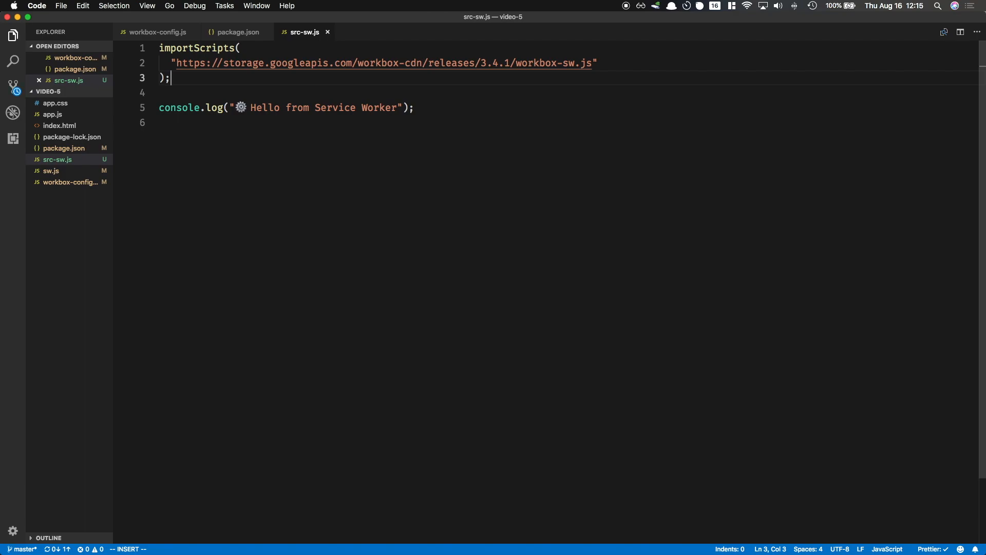
pyautogui.click(484, 62)
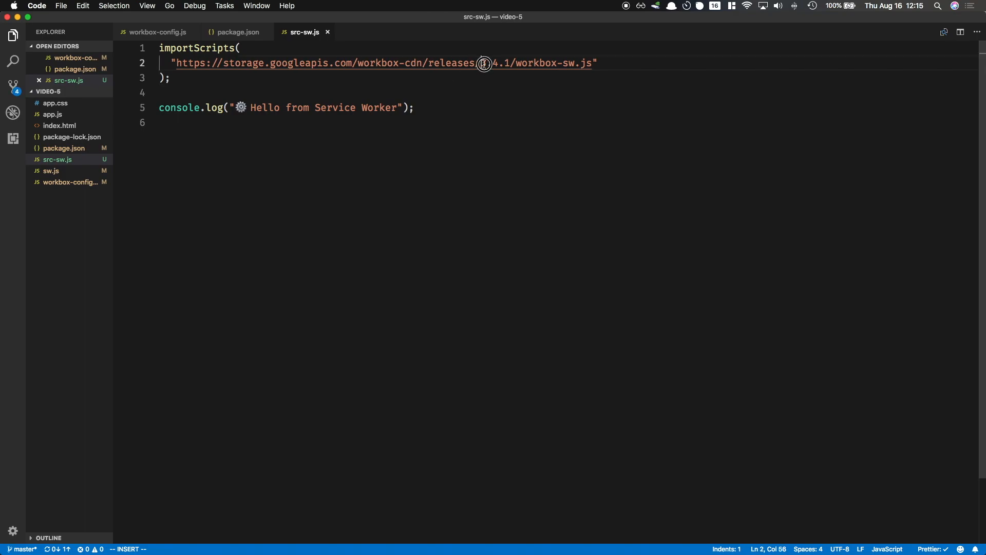
pyautogui.doubleClick(494, 63)
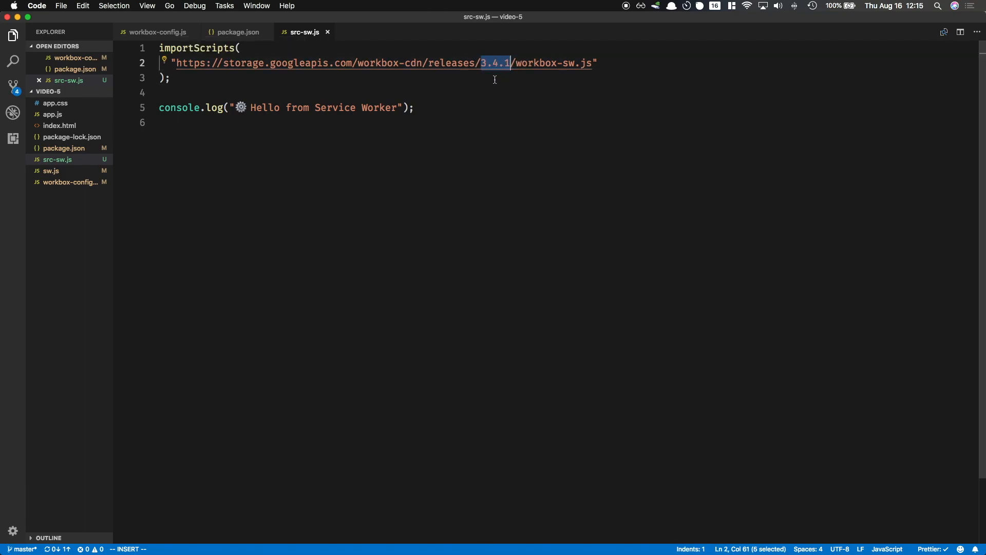
pyautogui.moveTo(468, 89)
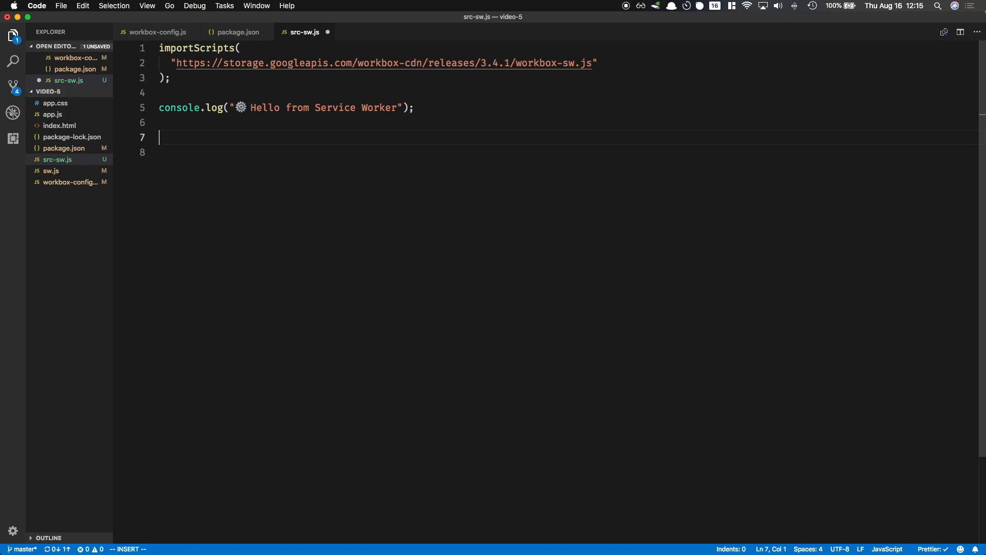
# Add workbox.precaching.precacheAndRoute([]); as the manifest injection placeholder
pyautogui.write('workbox')
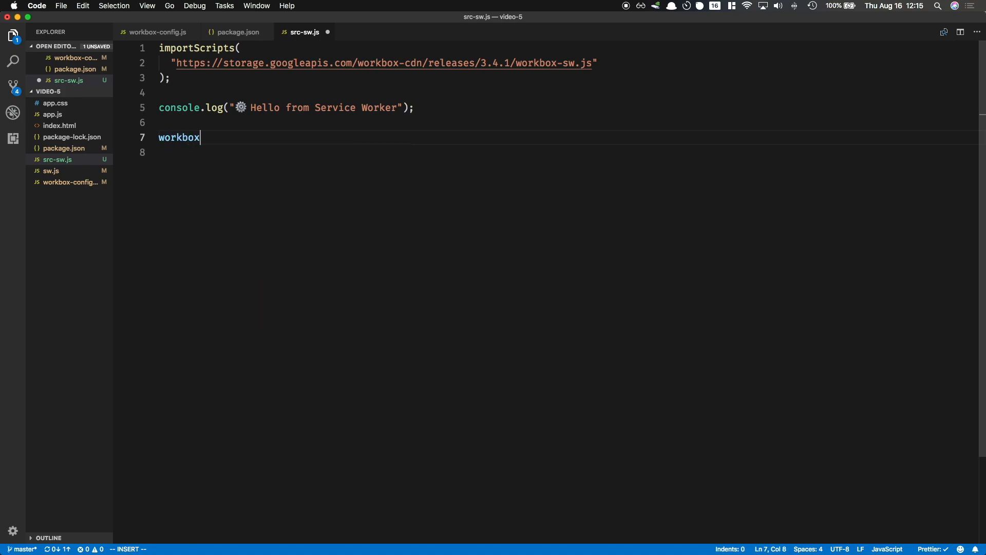
pyautogui.write('.precaching.')
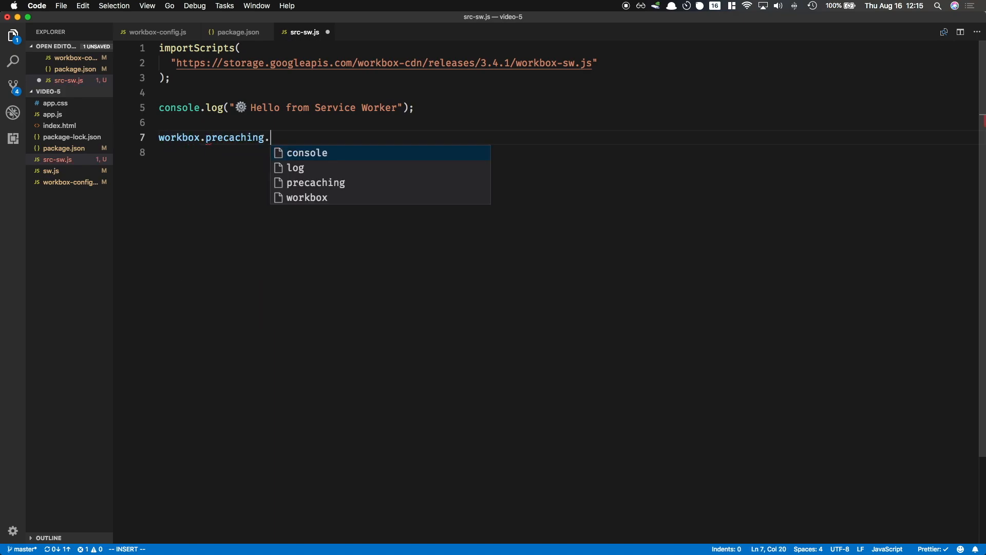
pyautogui.write('precacheAndR')
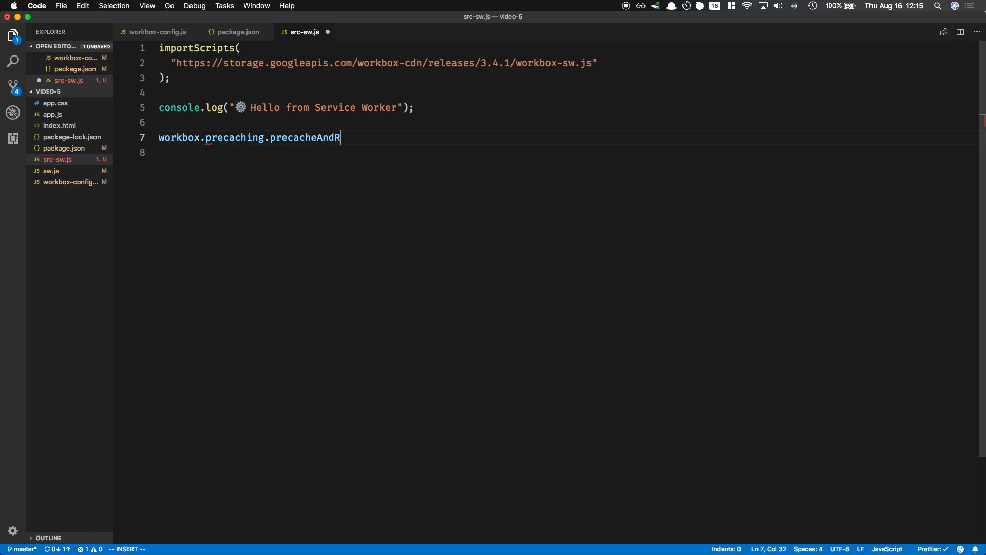
pyautogui.write('oute([]);')
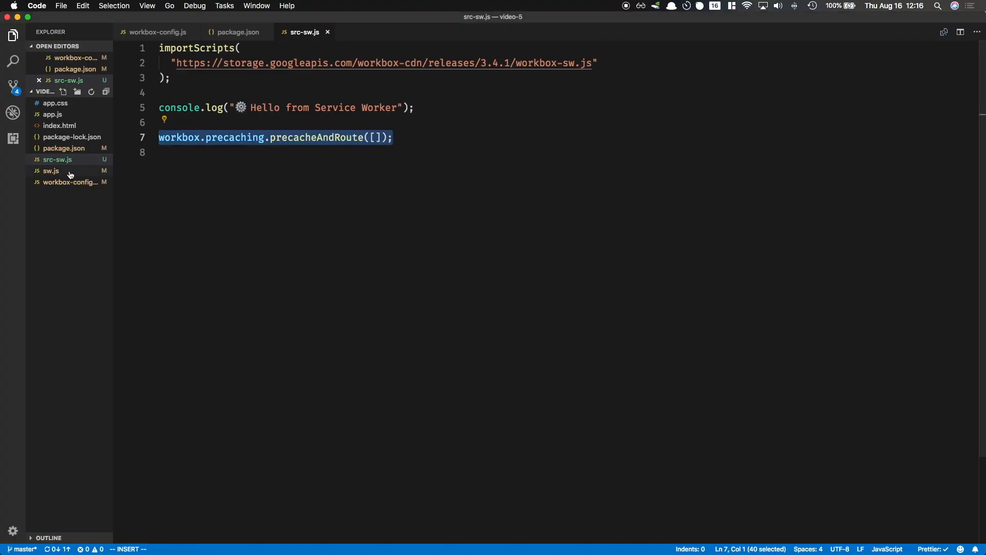
# View the generated sw.js precache list of five files with revision hashes
pyautogui.click(51, 171)
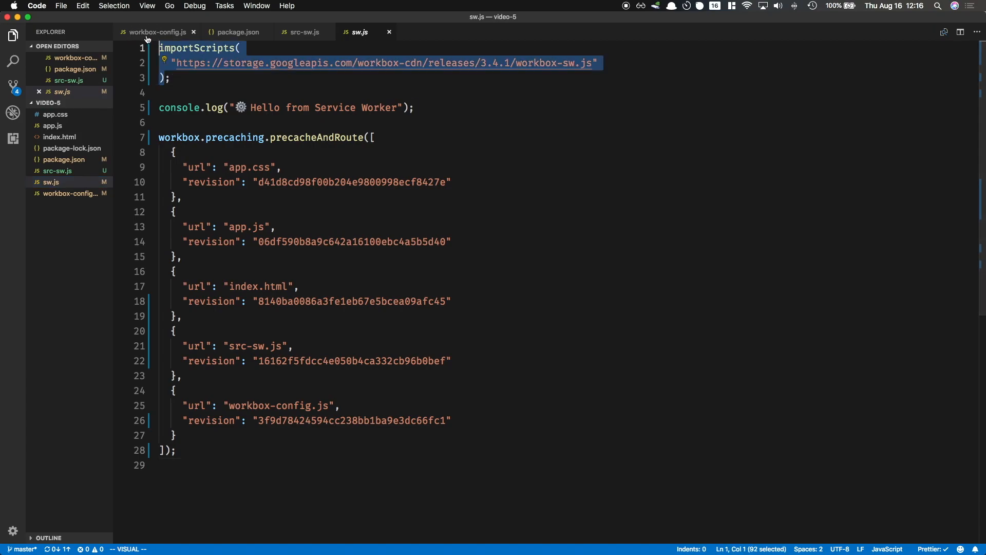
pyautogui.moveTo(175, 108)
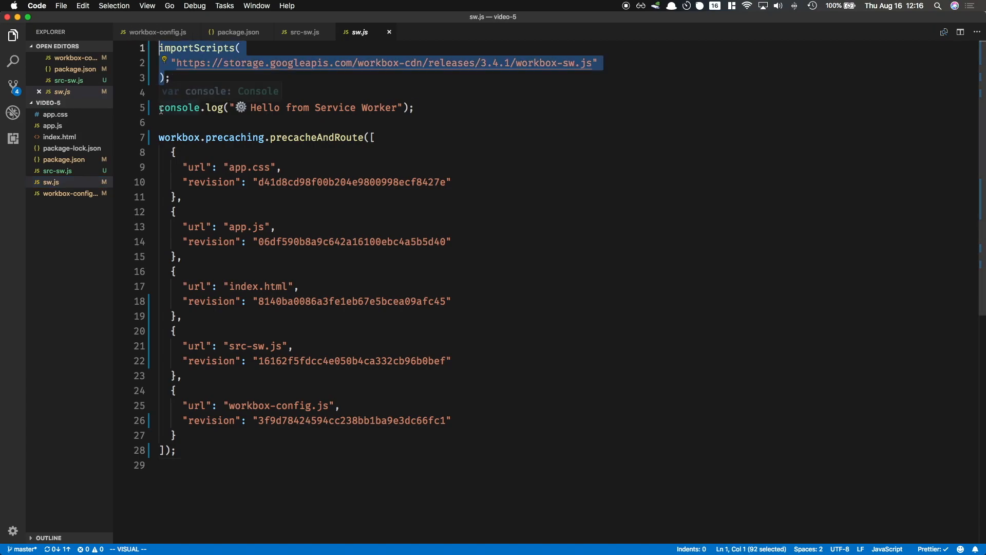
pyautogui.press('Escape')
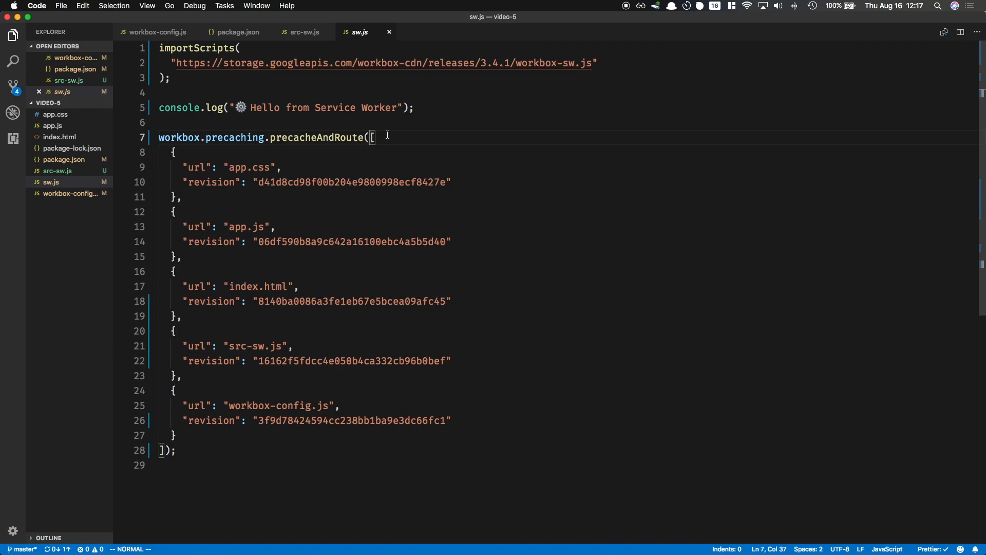
pyautogui.moveTo(388, 32)
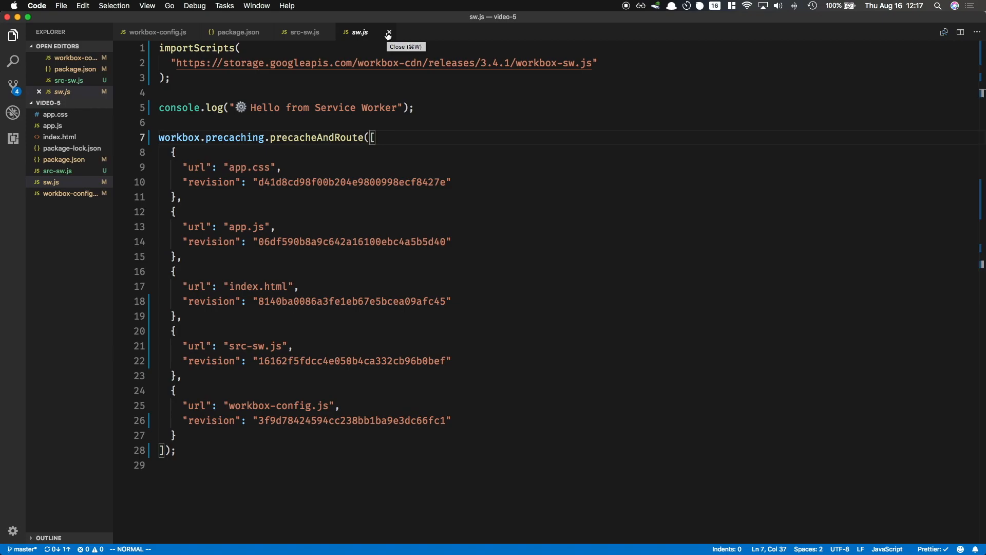
# Start a workbox.routing.registerRoute call, checking the jsonplaceholder API address in app.js
pyautogui.click(389, 32)
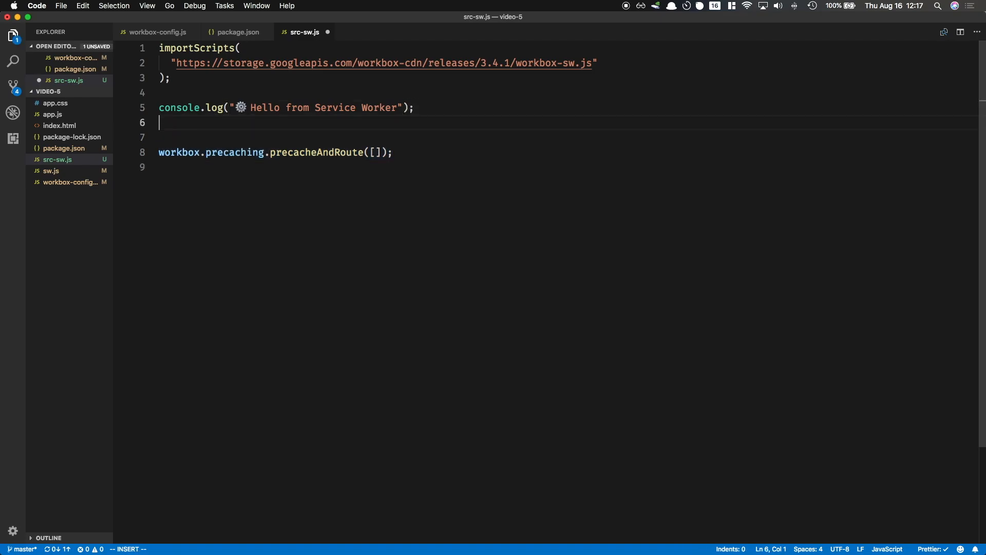
pyautogui.write('workbox.')
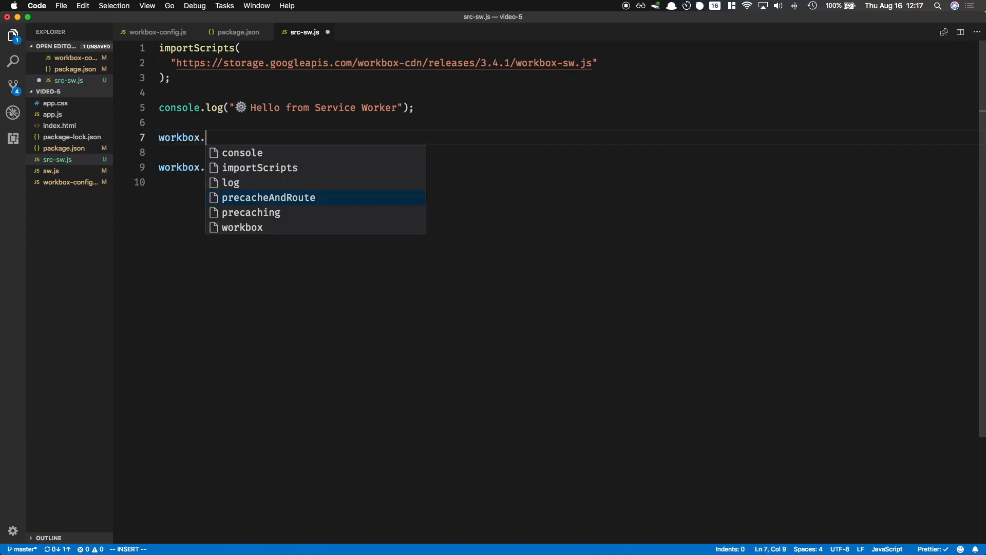
pyautogui.write('routing.register')
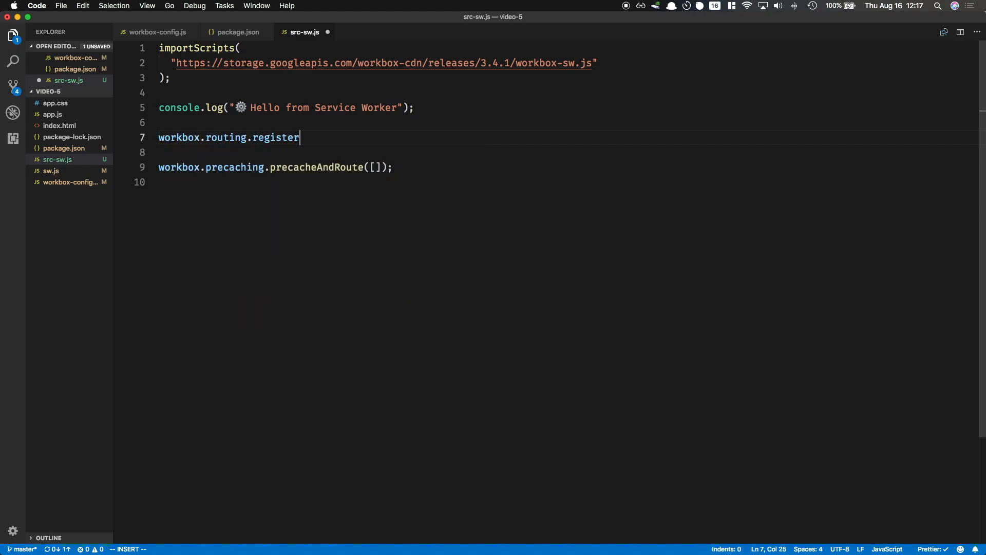
pyautogui.click(53, 114)
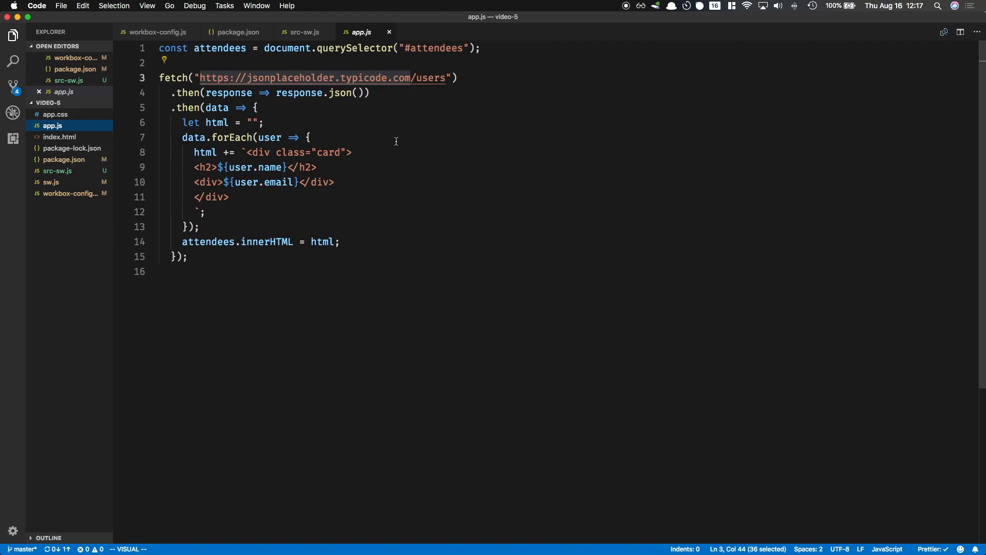
pyautogui.click(305, 32)
pyautogui.write('workbox.strategies.')
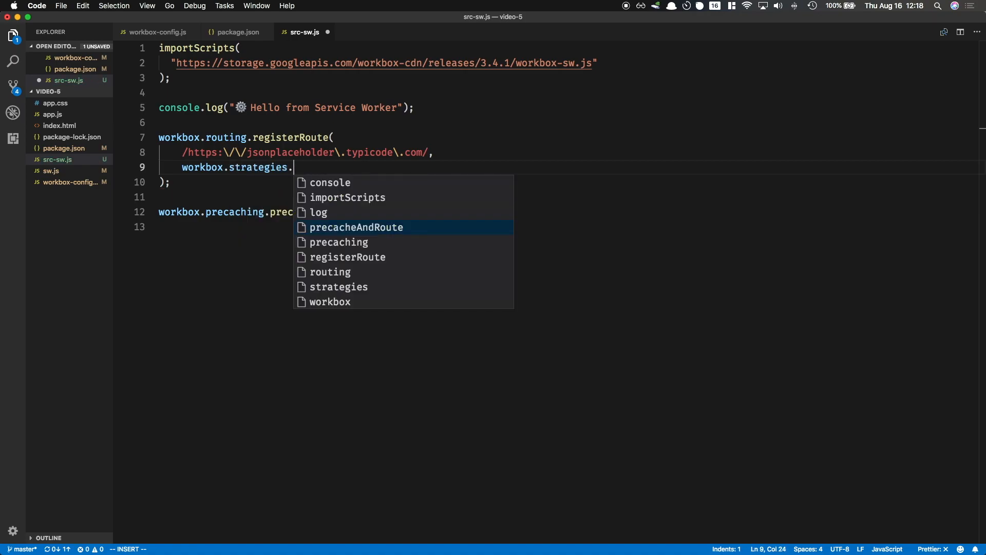
# Finish the route with workbox.strategies.networkFirst() and rerun npm run build
pyautogui.write('networkFirst()')
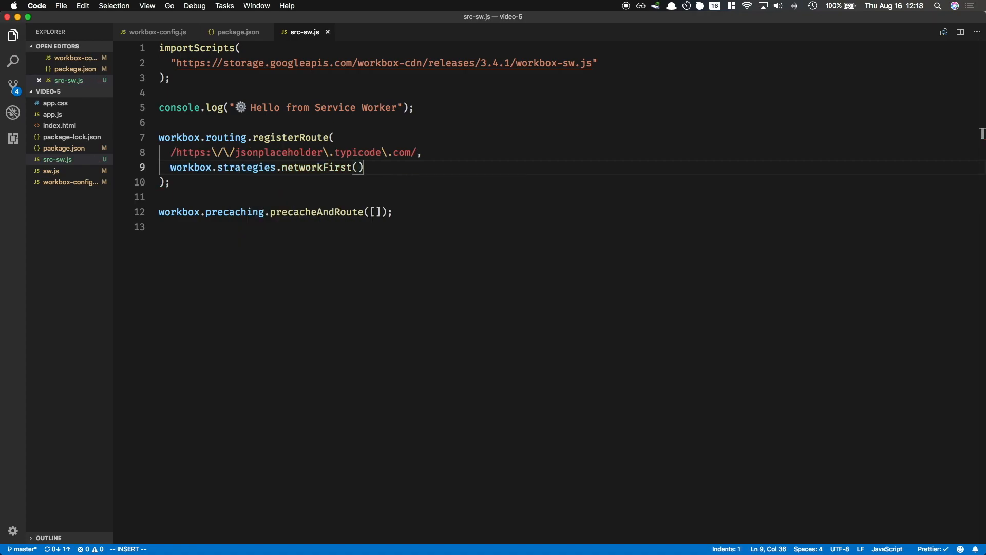
pyautogui.moveTo(397, 145)
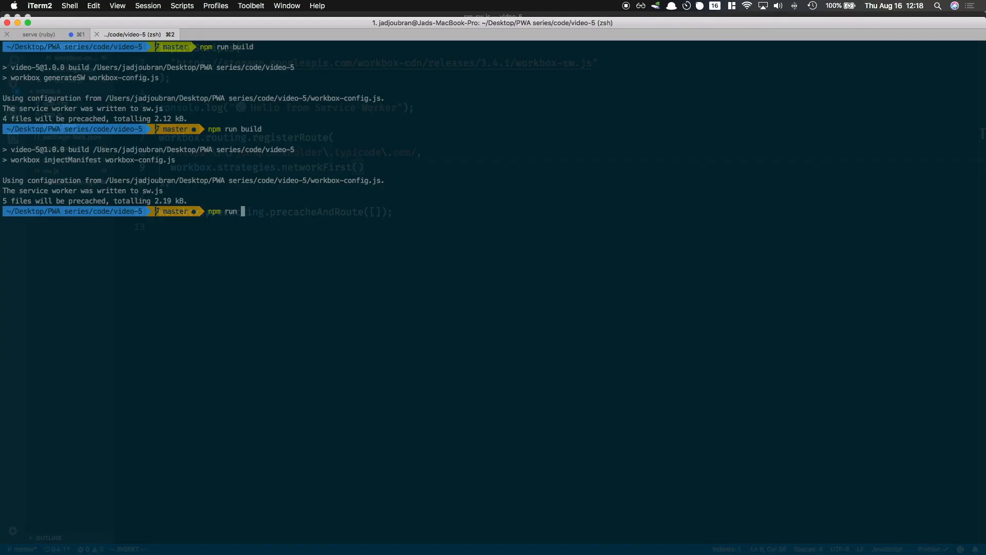
pyautogui.press('Return')
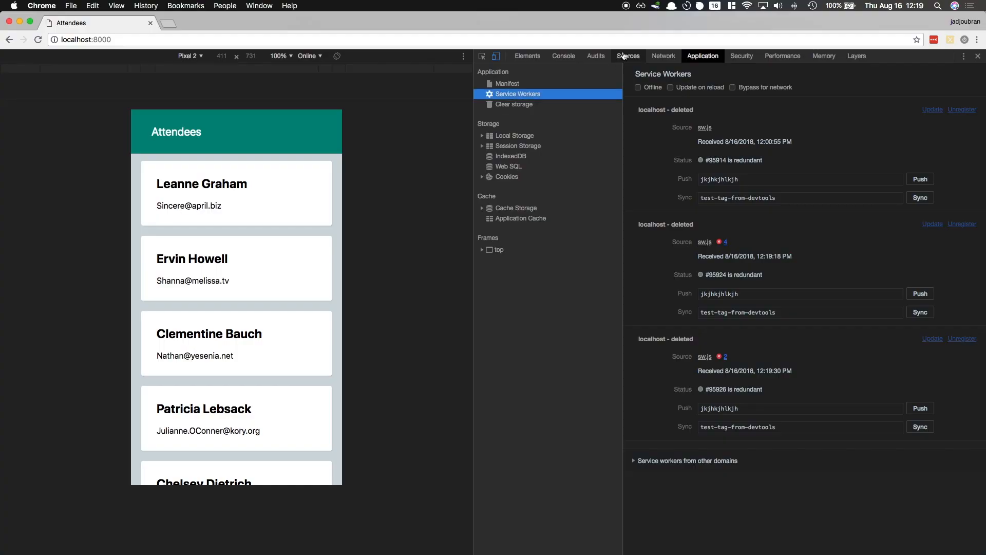
# Empty the cache and hard reload with the Console showing the service worker logs
pyautogui.click(564, 56)
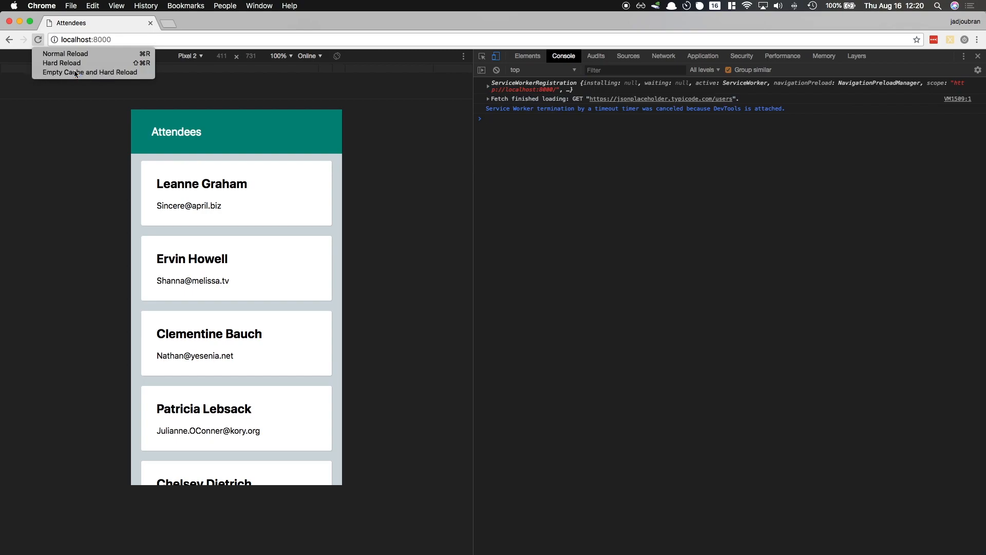
pyautogui.click(66, 63)
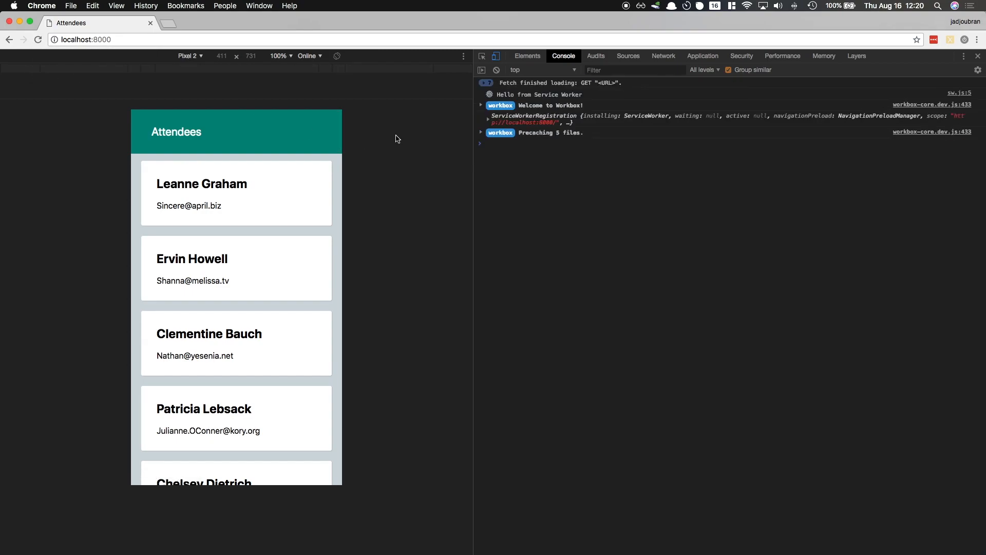
pyautogui.moveTo(496, 99)
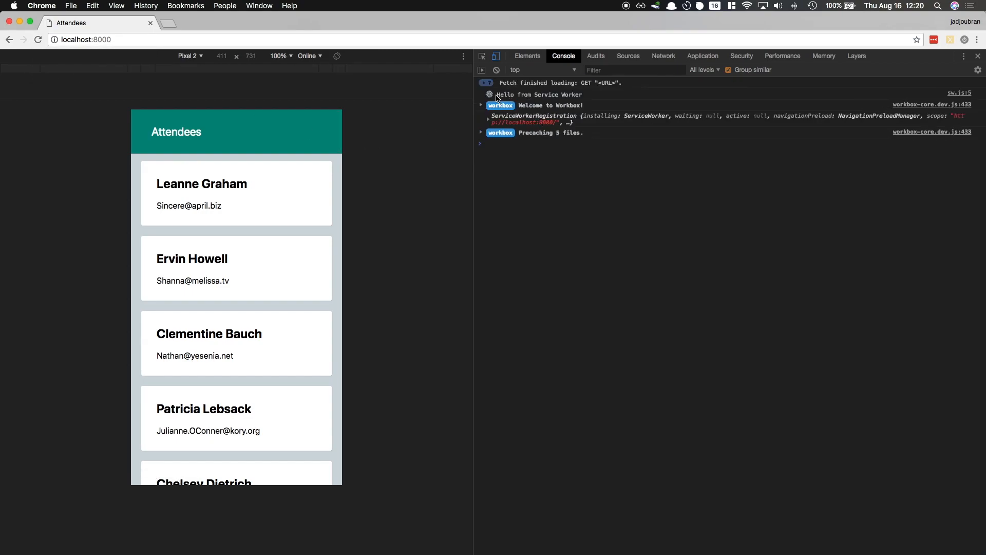